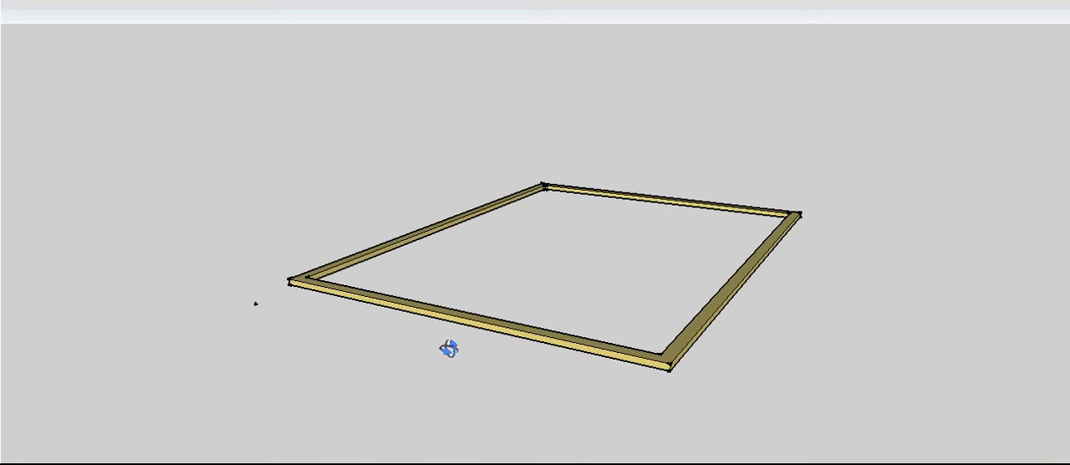
mouse_move(411, 341)
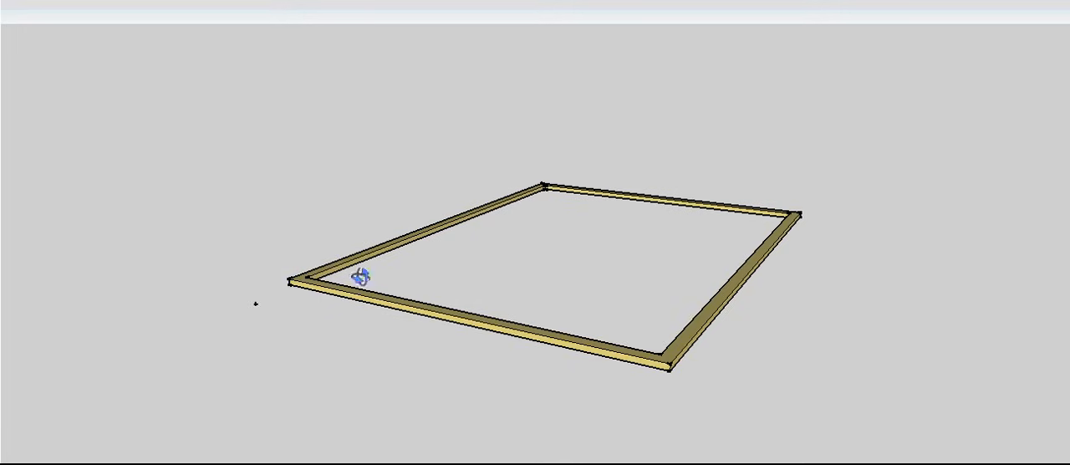
mouse_move(117, 30)
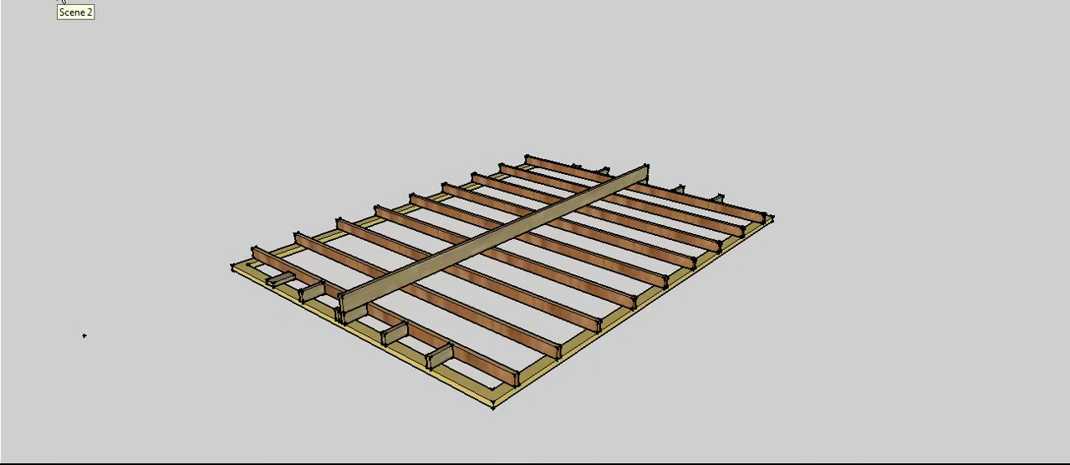
Step through the Scene 2 and Scene 3 tabs to reach the stud-wall stage
click(110, 12)
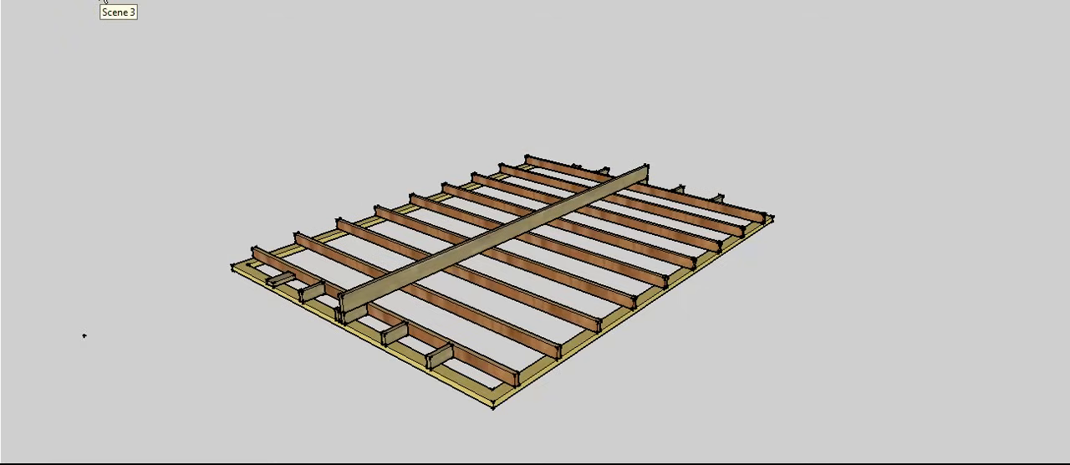
click(157, 7)
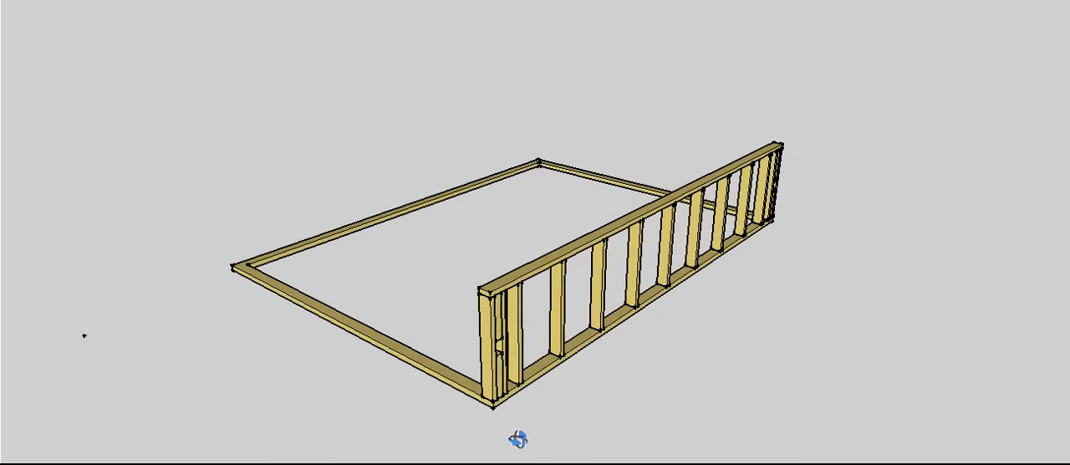
mouse_move(359, 185)
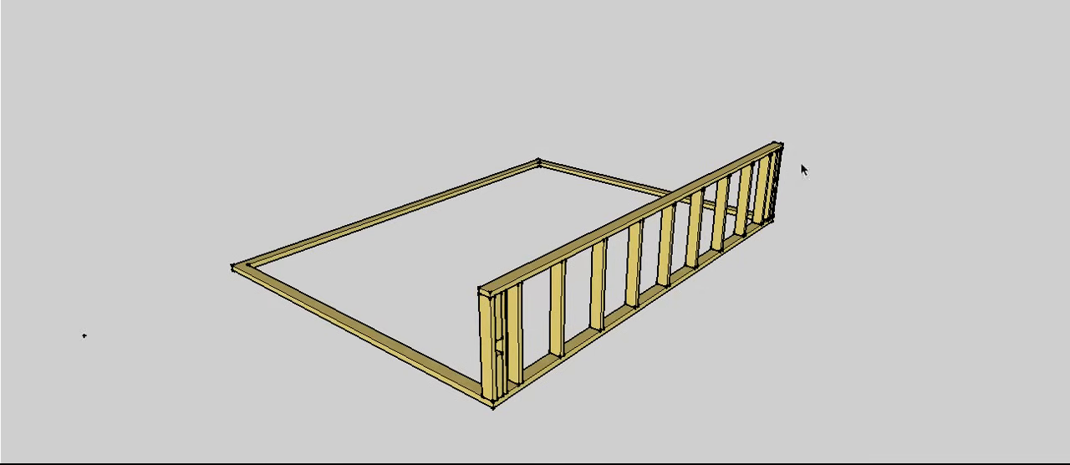
mouse_move(493, 335)
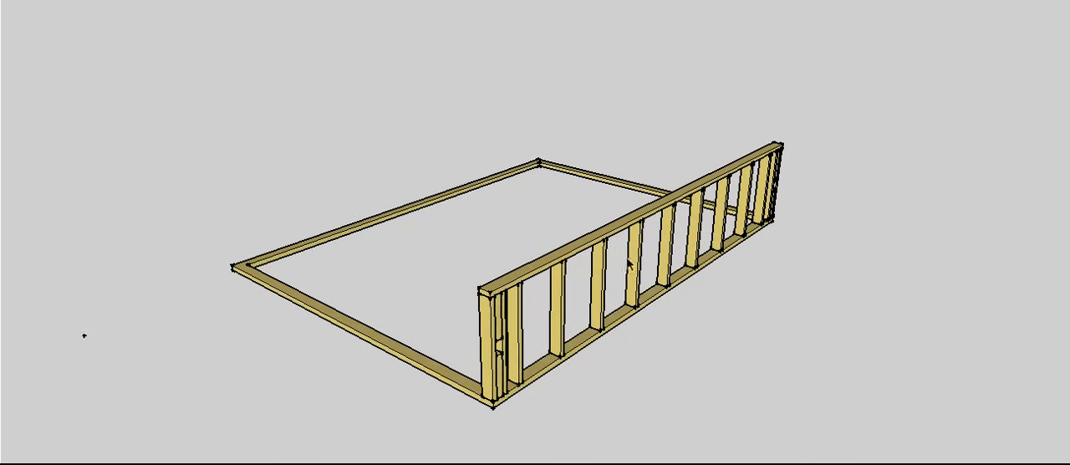
mouse_move(588, 351)
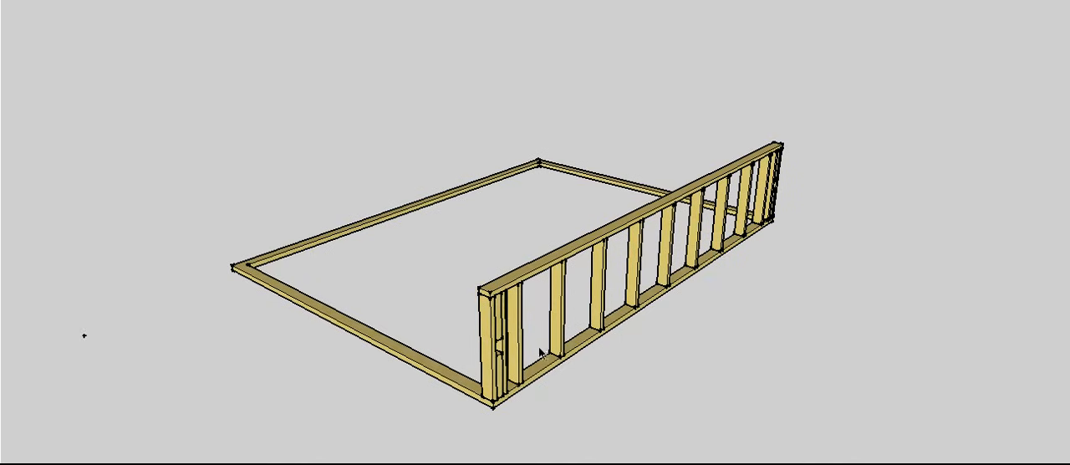
mouse_move(672, 324)
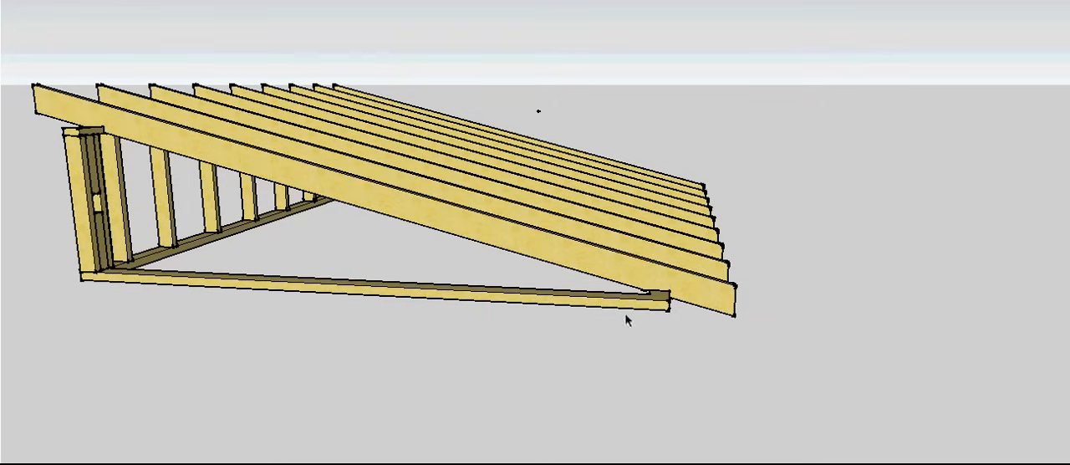
mouse_move(276, 151)
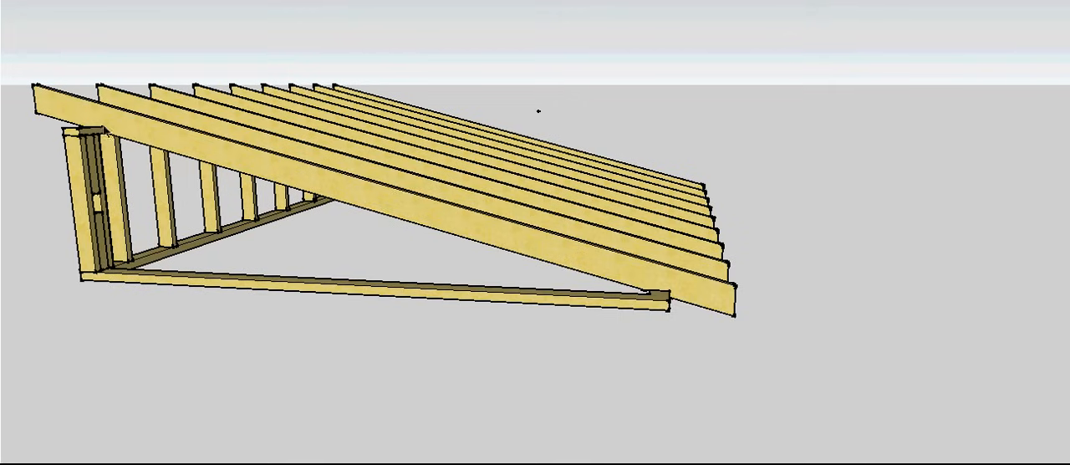
mouse_move(535, 246)
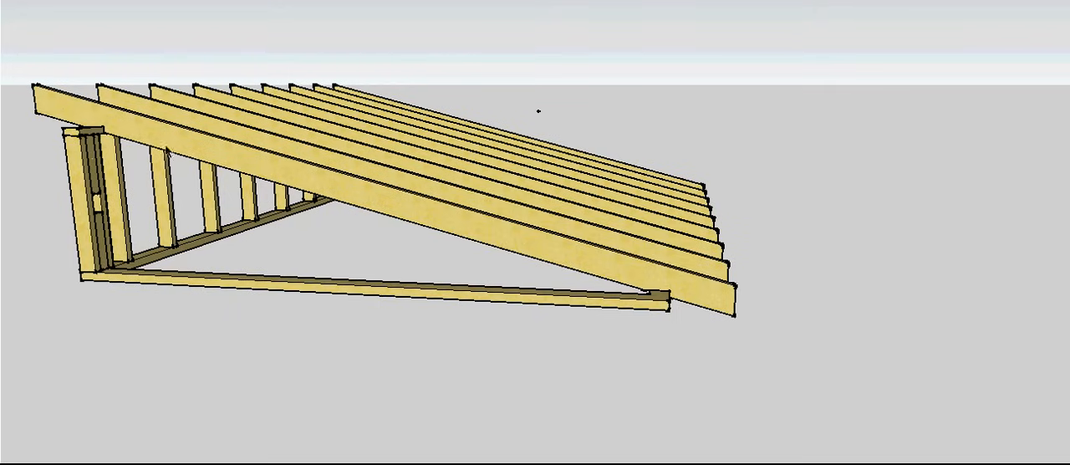
mouse_move(167, 150)
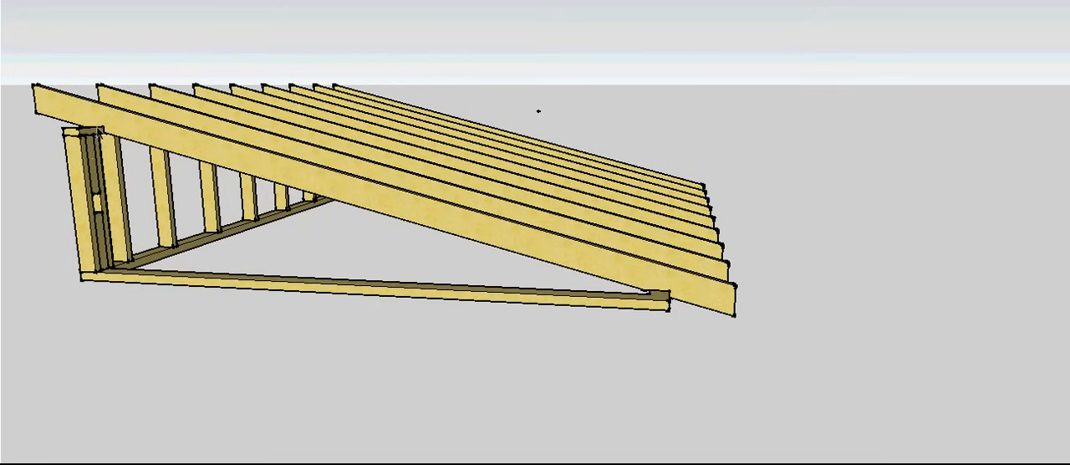
mouse_move(655, 281)
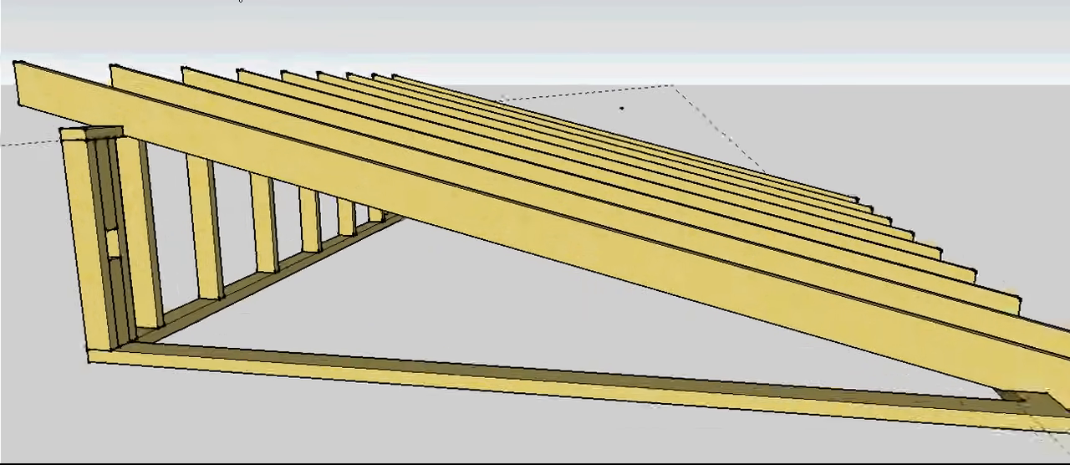
Switch to the saved scene showing the verge plate beneath the end rafter
click(366, 10)
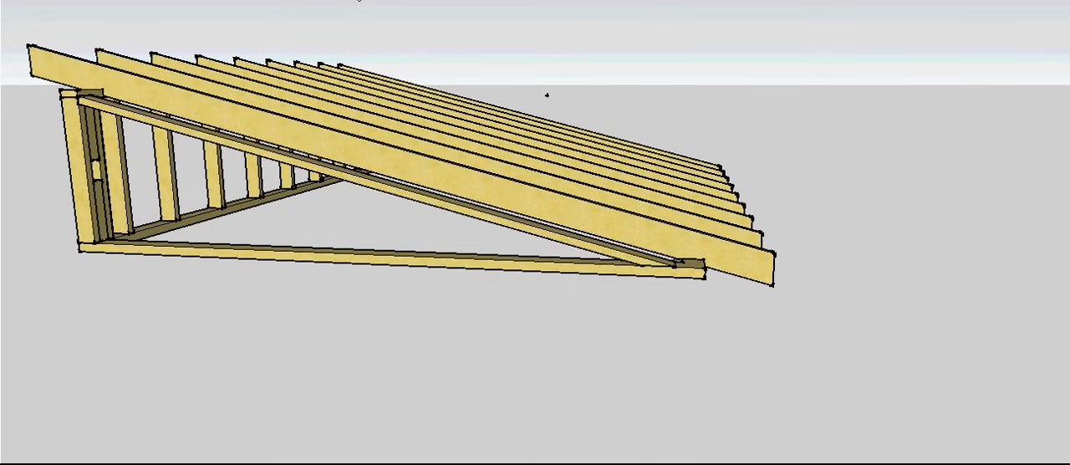
mouse_move(321, 126)
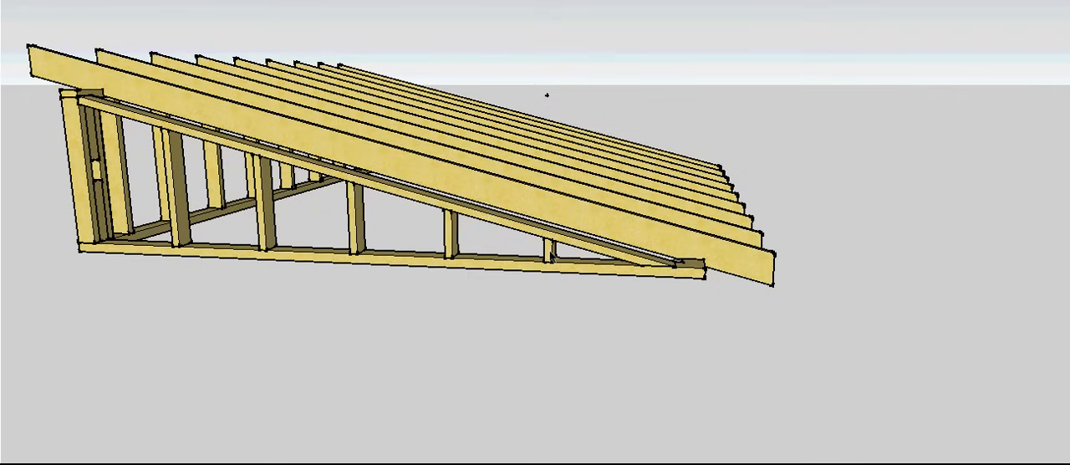
mouse_move(176, 183)
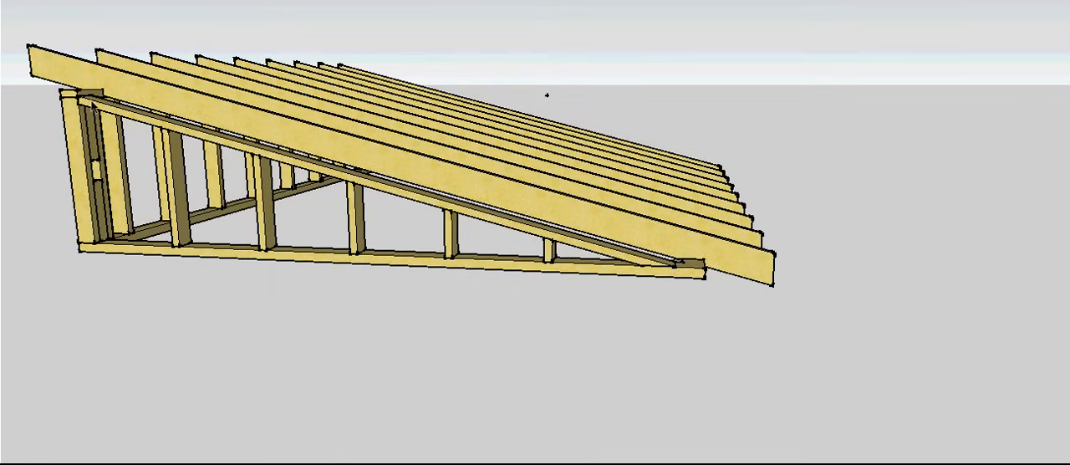
mouse_move(436, 31)
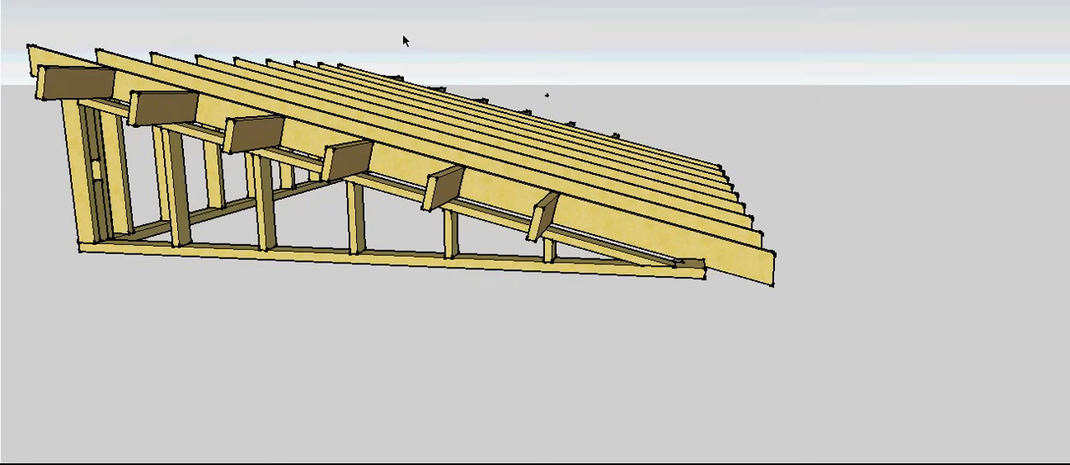
mouse_move(39, 86)
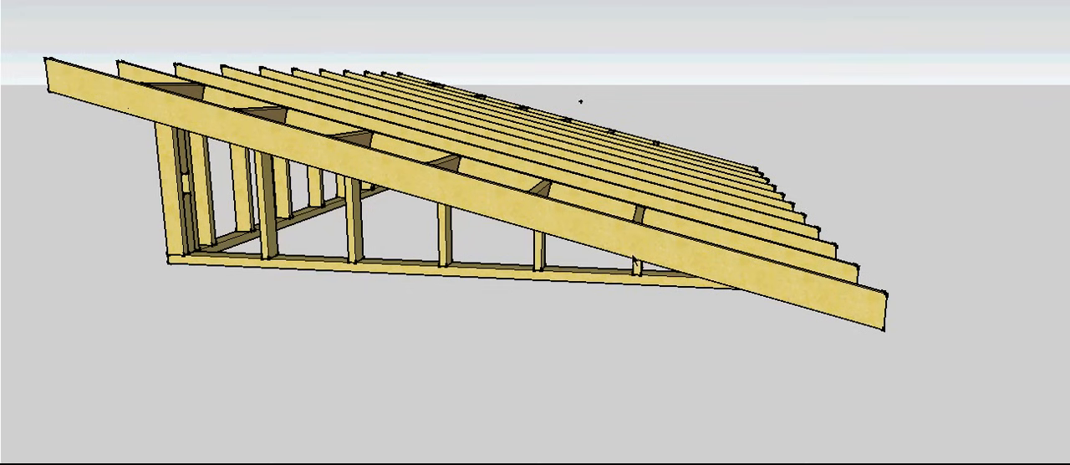
mouse_move(742, 280)
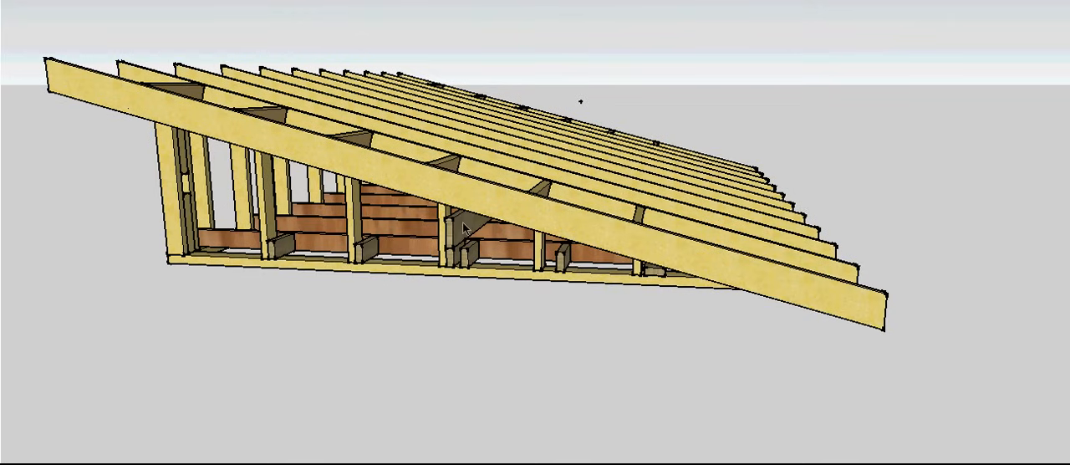
mouse_move(459, 241)
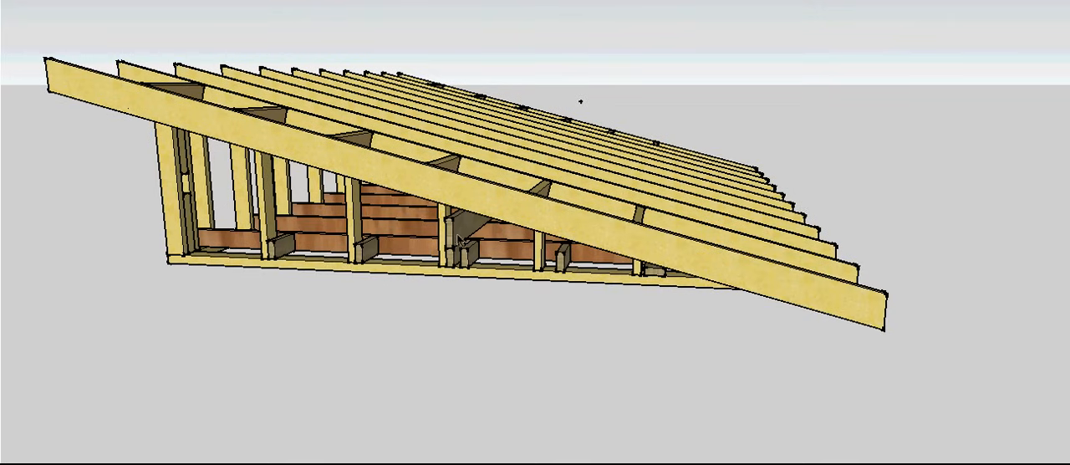
mouse_move(381, 231)
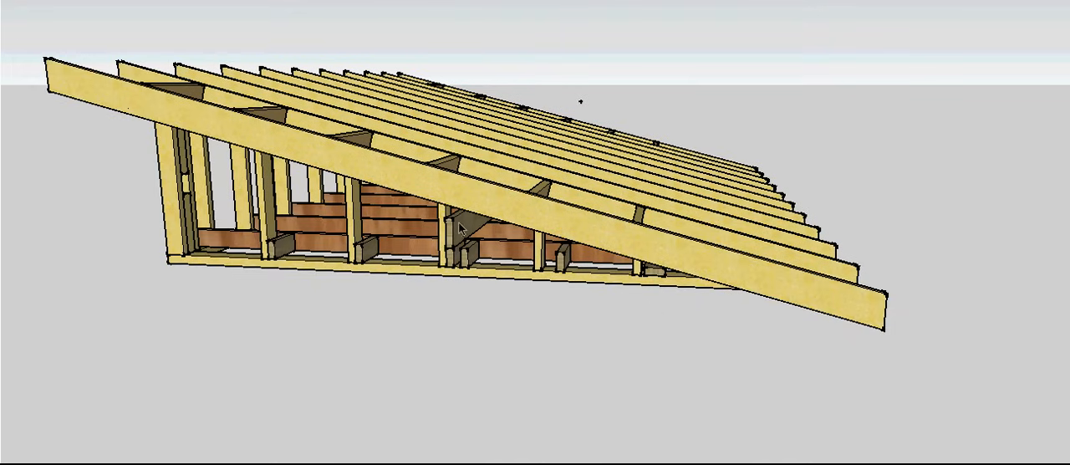
Orbit the roof frame to inspect the ceiling joists beneath the rafters
drag(459, 226, 455, 276)
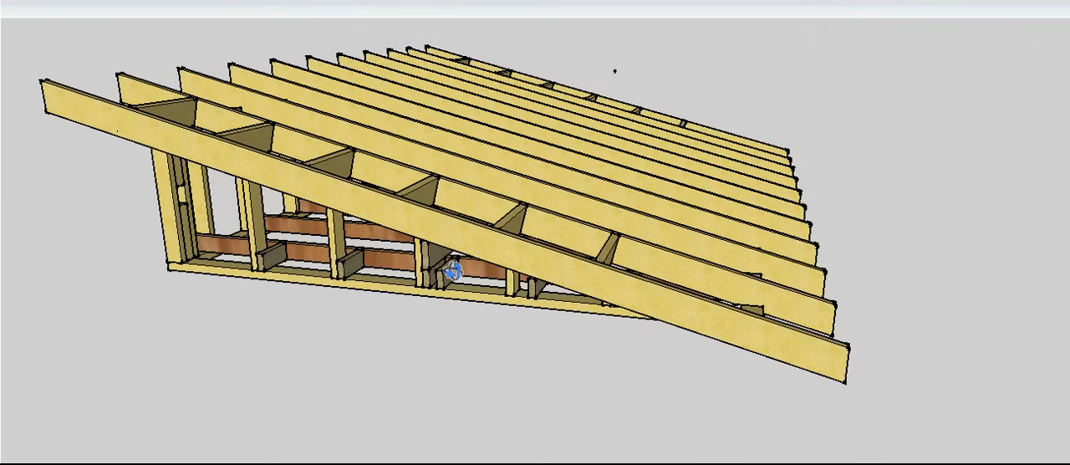